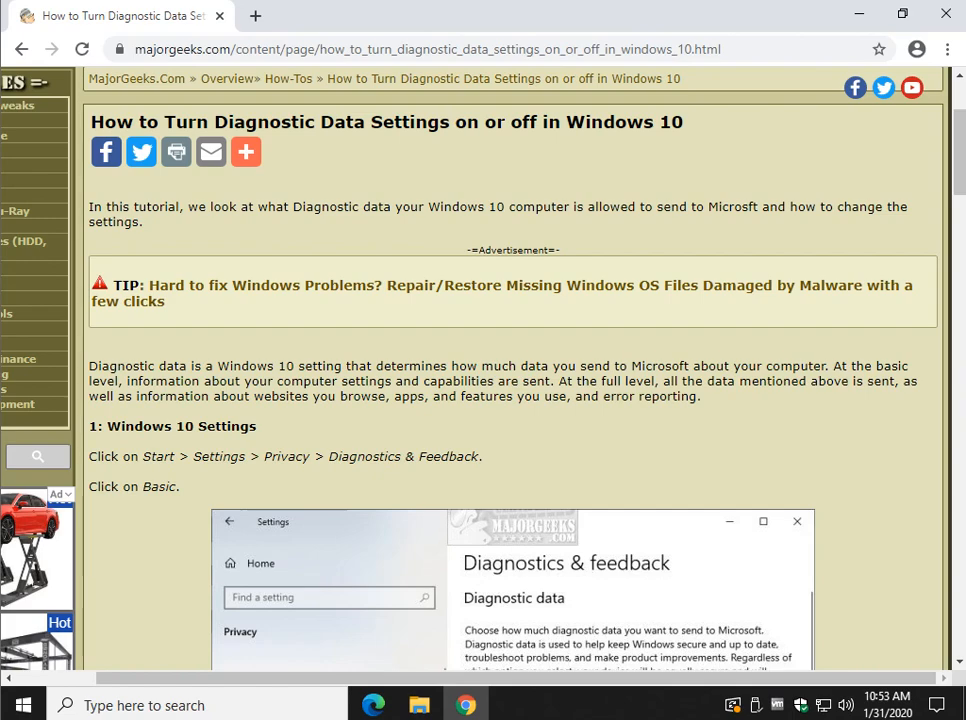
Scroll the MajorGeeks article to the Windows 10 Settings steps, then launch Windows Settings
{"action": "scroll", "scroll_direction": "down", "scroll_amount": 3}
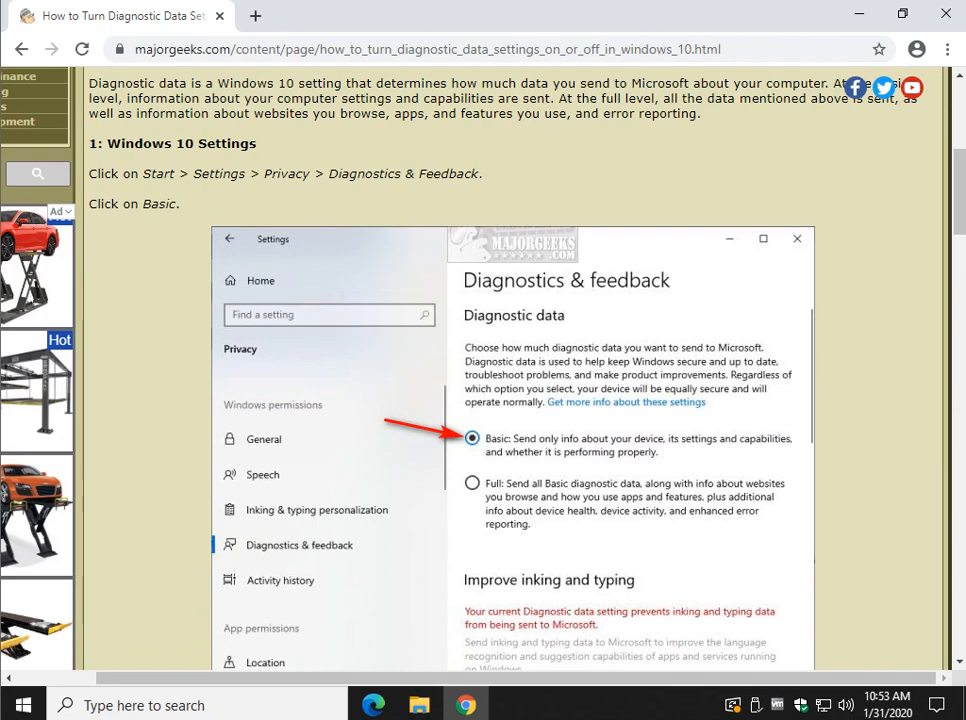
{"action": "left_click", "coordinate": [22, 704]}
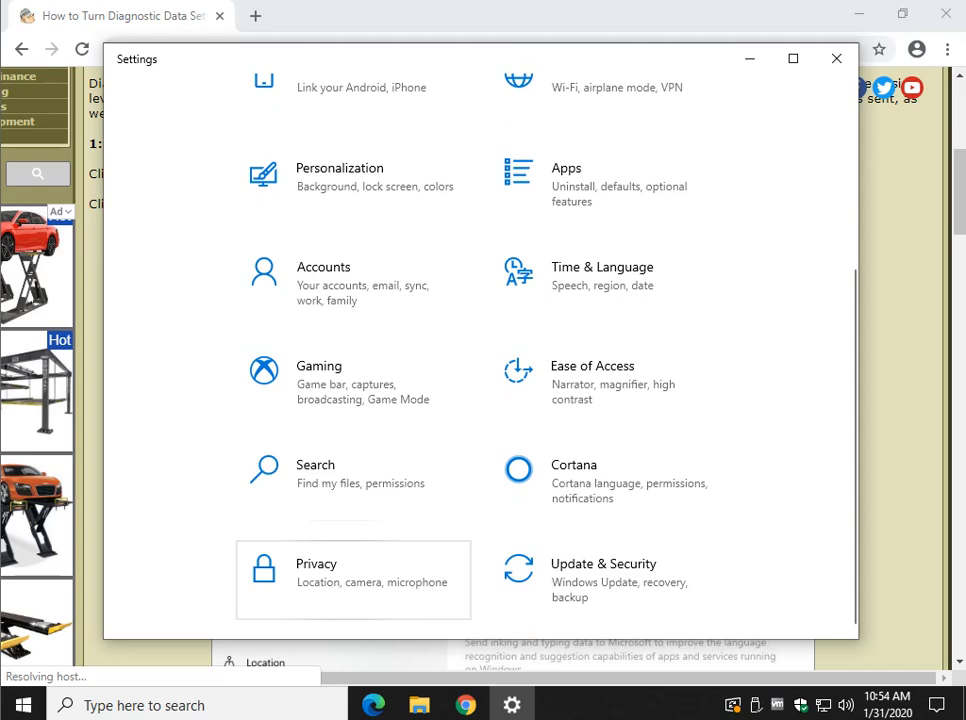
Go into the Privacy section and scroll its left pane down through the permission categories
{"action": "left_click", "coordinate": [316, 564]}
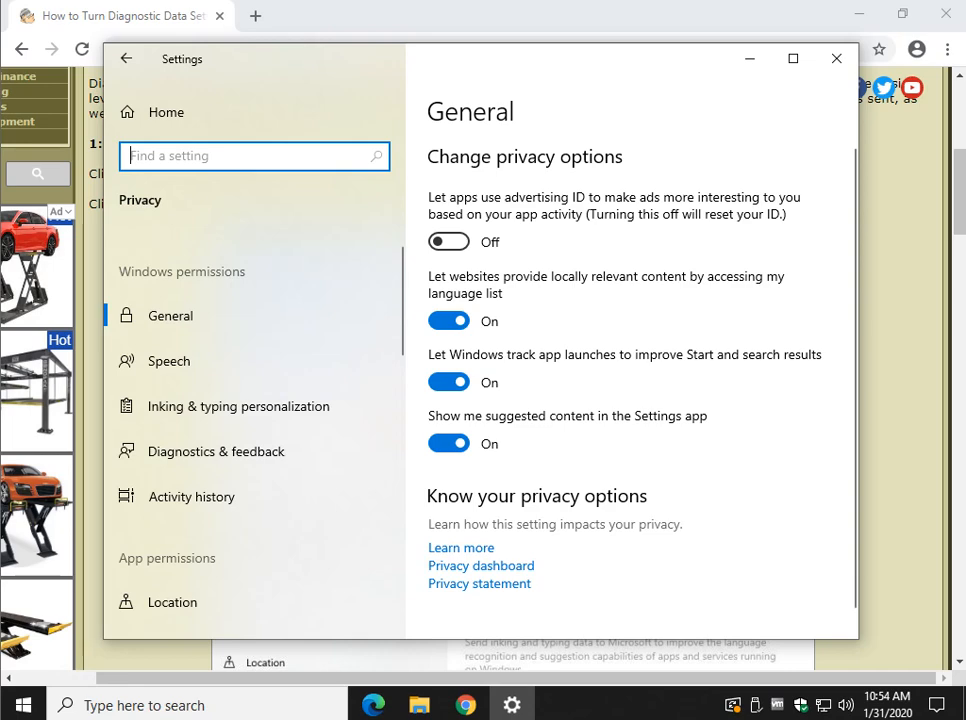
{"action": "mouse_move", "coordinate": [192, 496]}
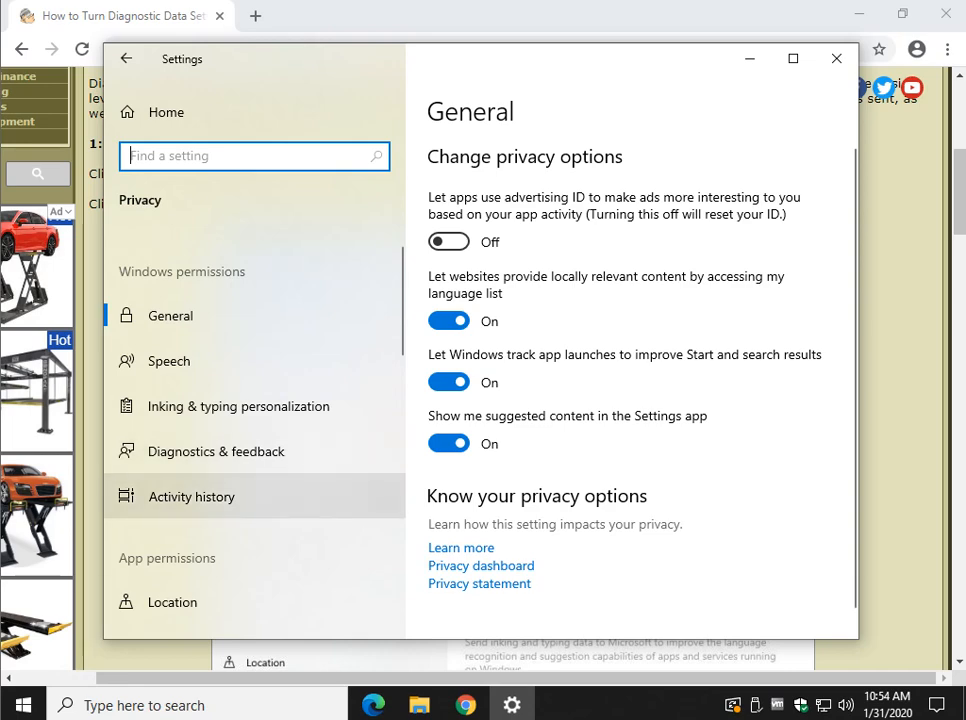
{"action": "scroll", "scroll_direction": "down", "scroll_amount": 3}
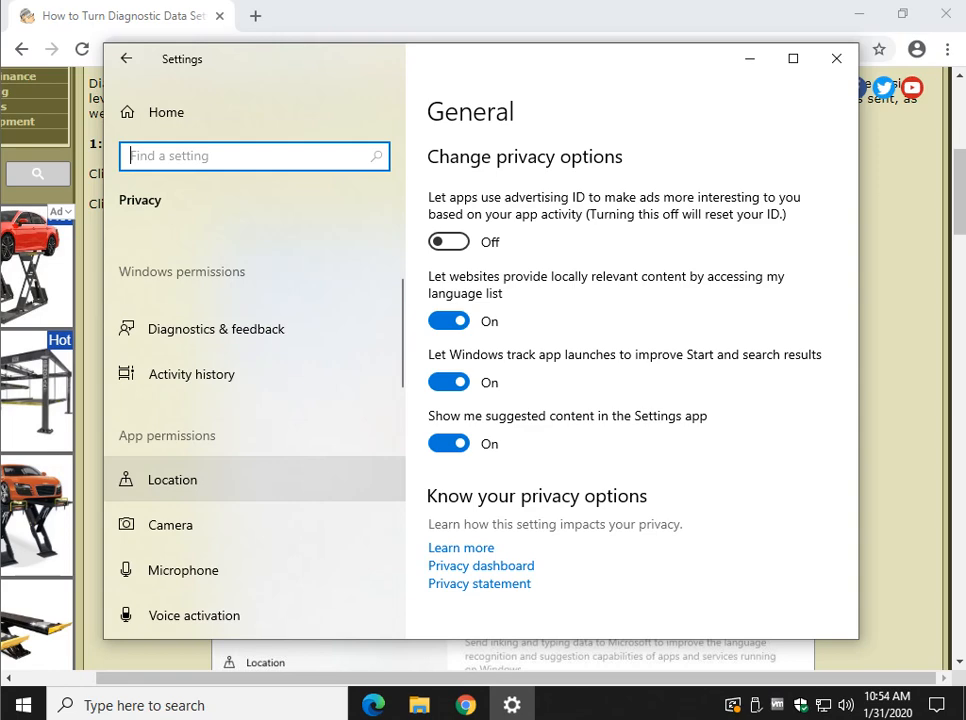
{"action": "scroll", "scroll_direction": "down", "scroll_amount": 3}
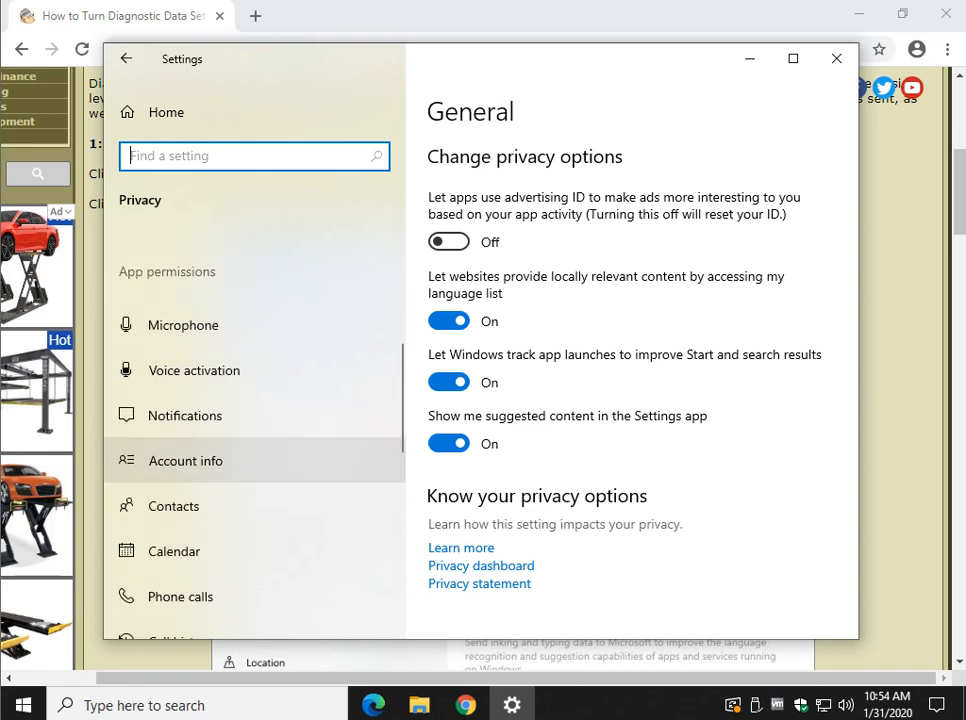
{"action": "scroll", "scroll_direction": "down", "scroll_amount": 3}
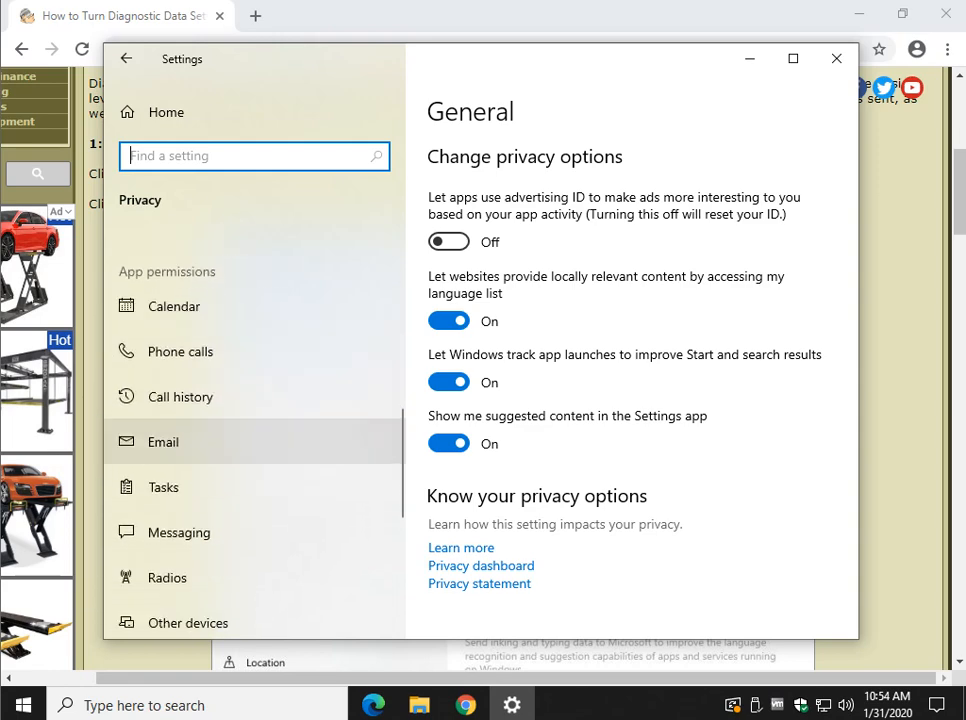
{"action": "scroll", "scroll_direction": "down", "scroll_amount": 3}
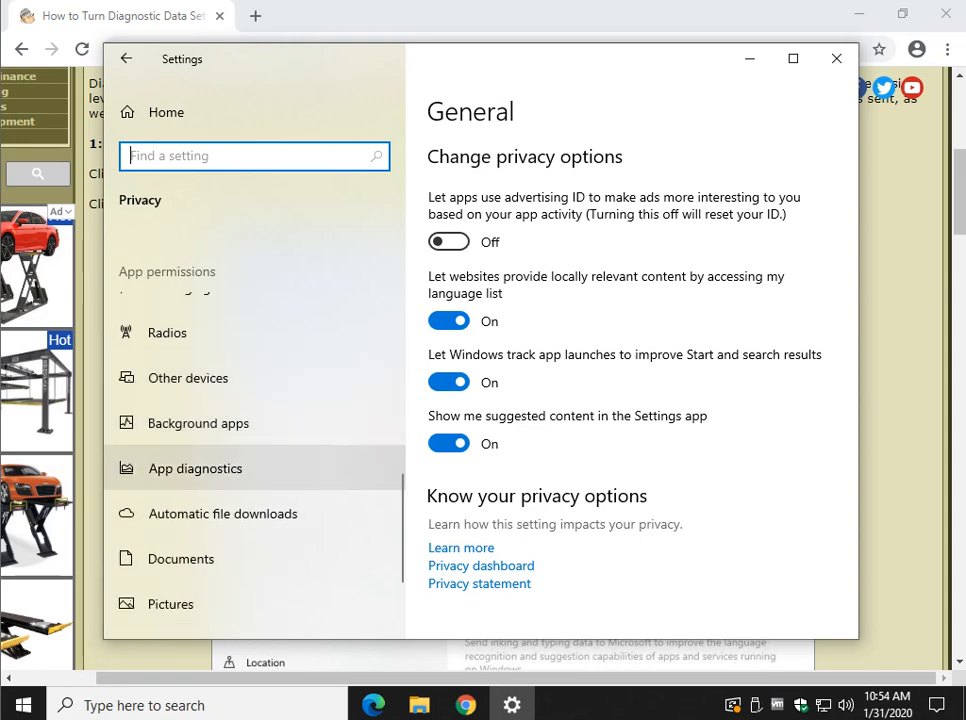
{"action": "scroll", "scroll_direction": "down", "scroll_amount": 3}
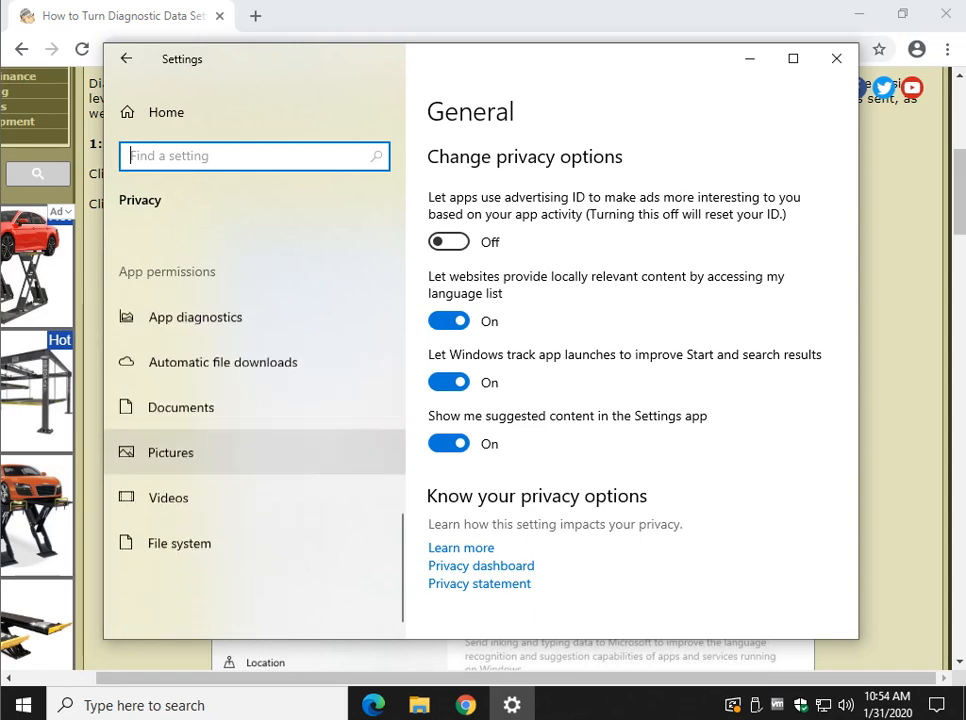
Look at the File system access settings, then return to the General privacy page
{"action": "left_click", "coordinate": [180, 538]}
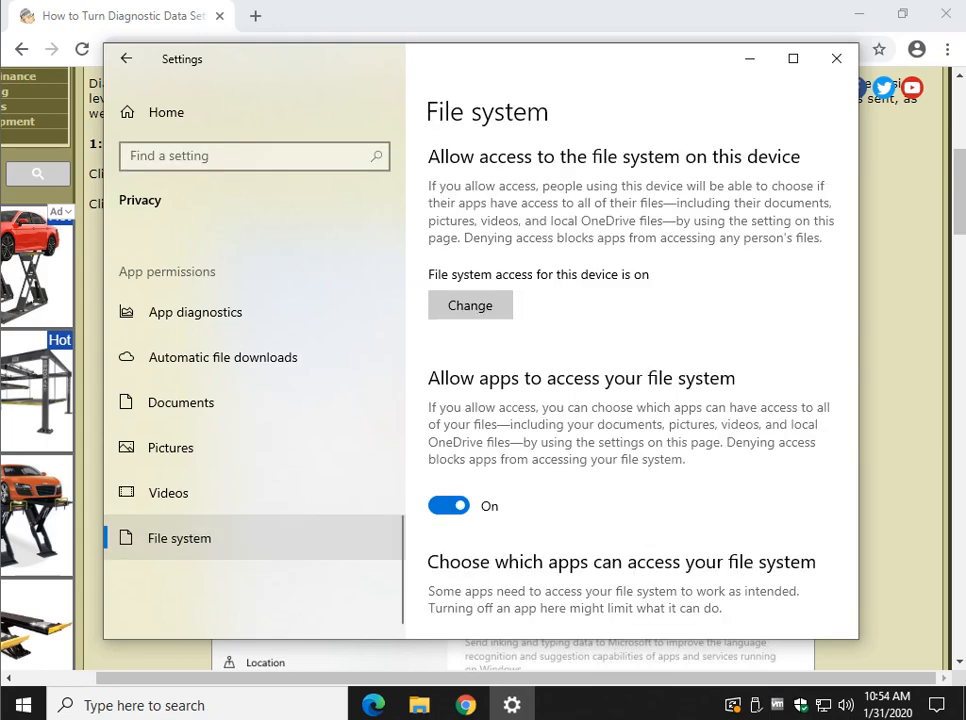
{"action": "scroll", "scroll_direction": "down", "scroll_amount": 3}
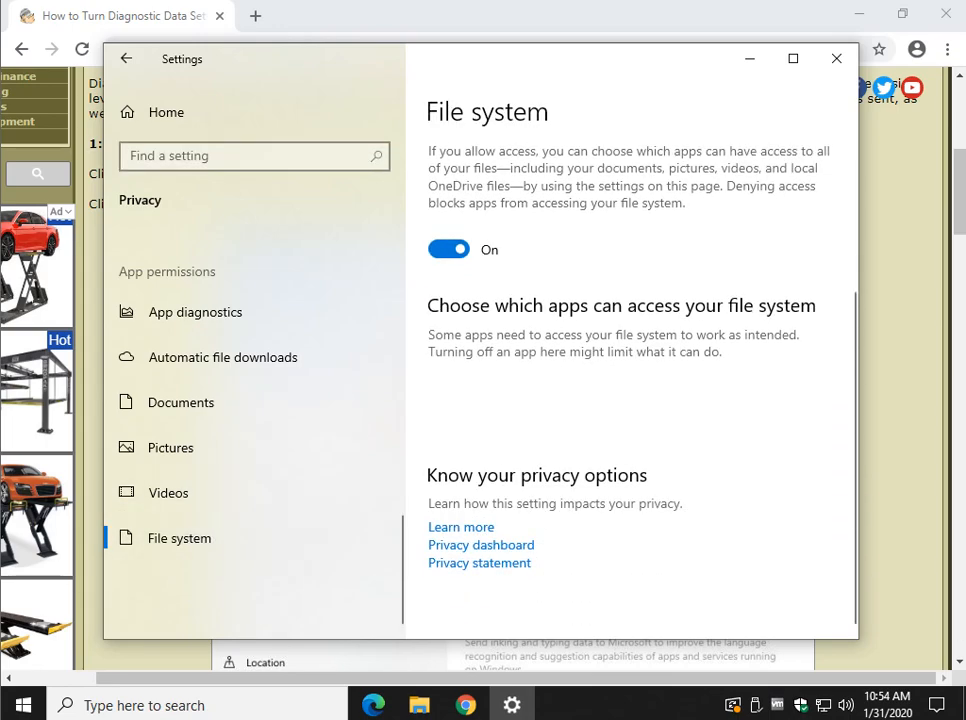
{"action": "left_click", "coordinate": [124, 58]}
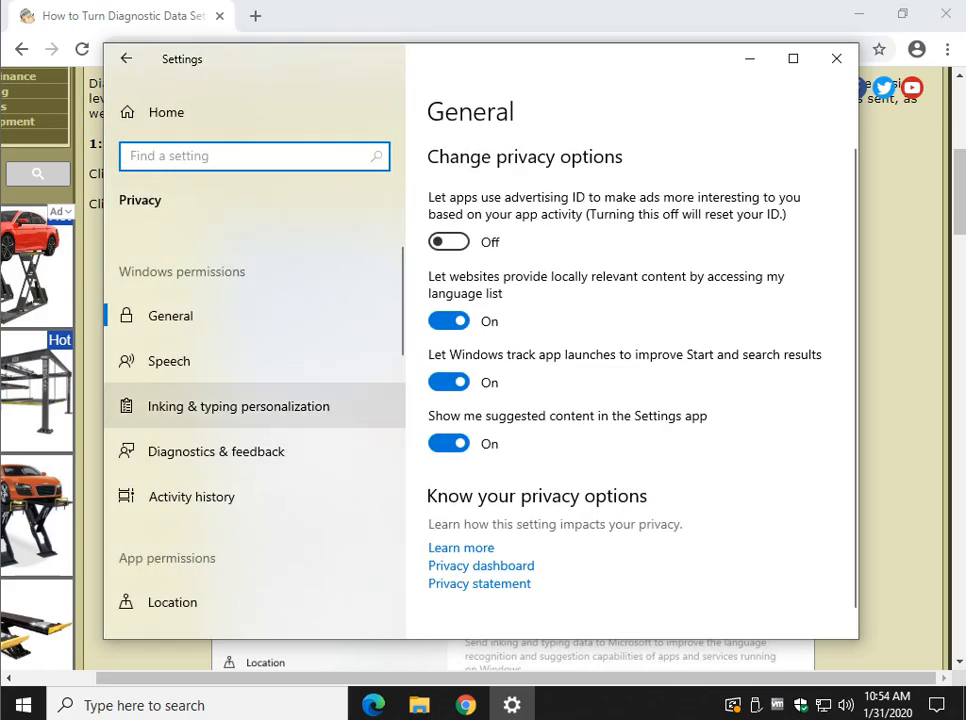
{"action": "mouse_move", "coordinate": [168, 360]}
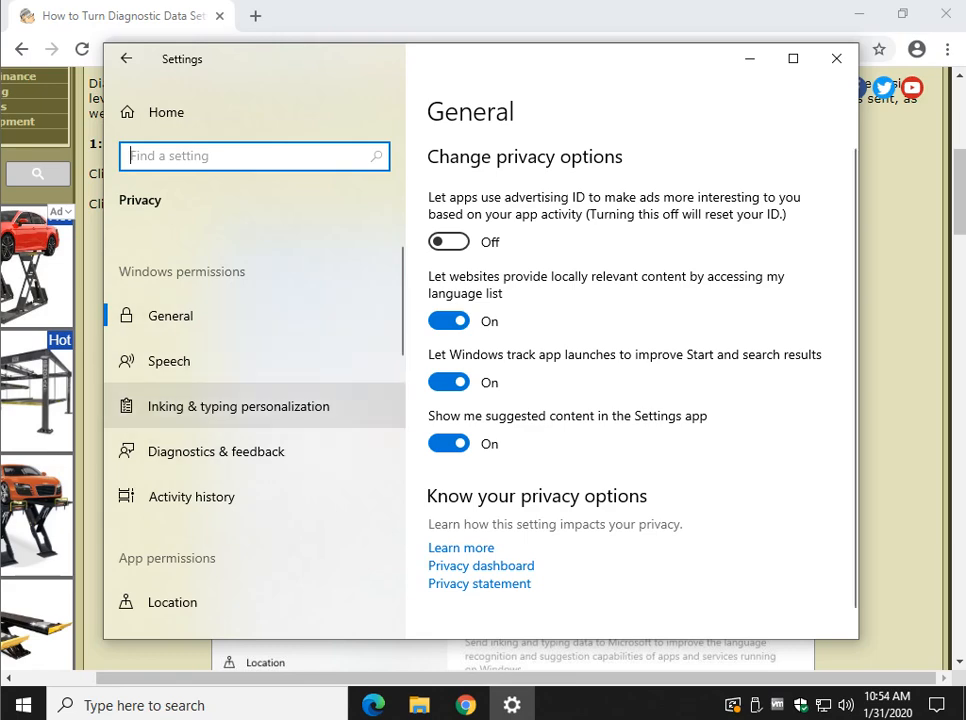
In Diagnostics & feedback, set diagnostic data to Basic and move down the page
{"action": "left_click", "coordinate": [216, 452]}
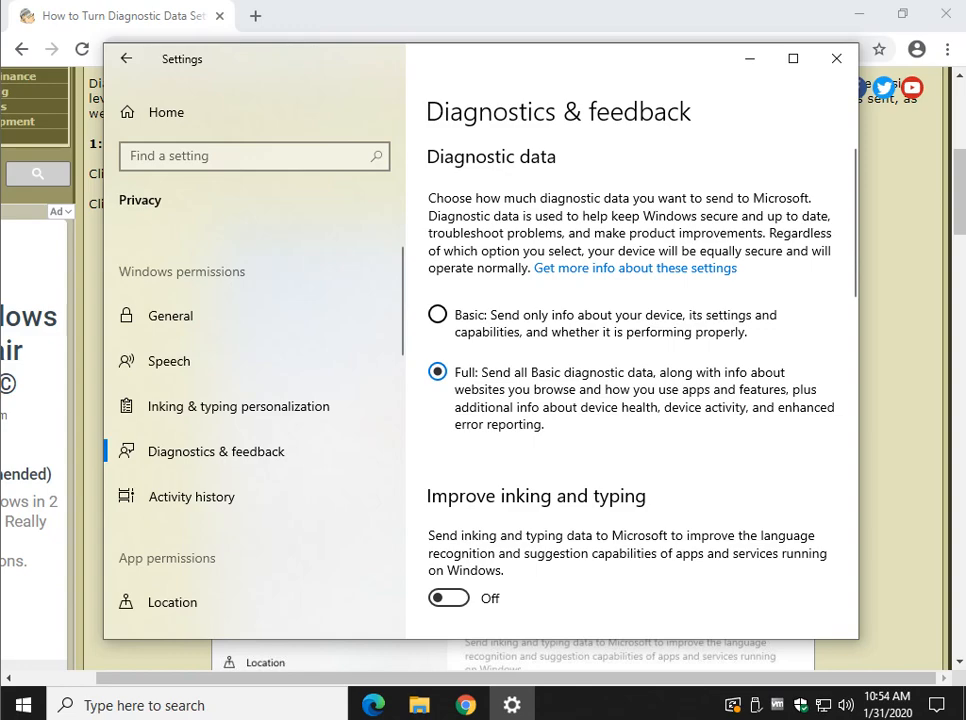
{"action": "left_click", "coordinate": [436, 314]}
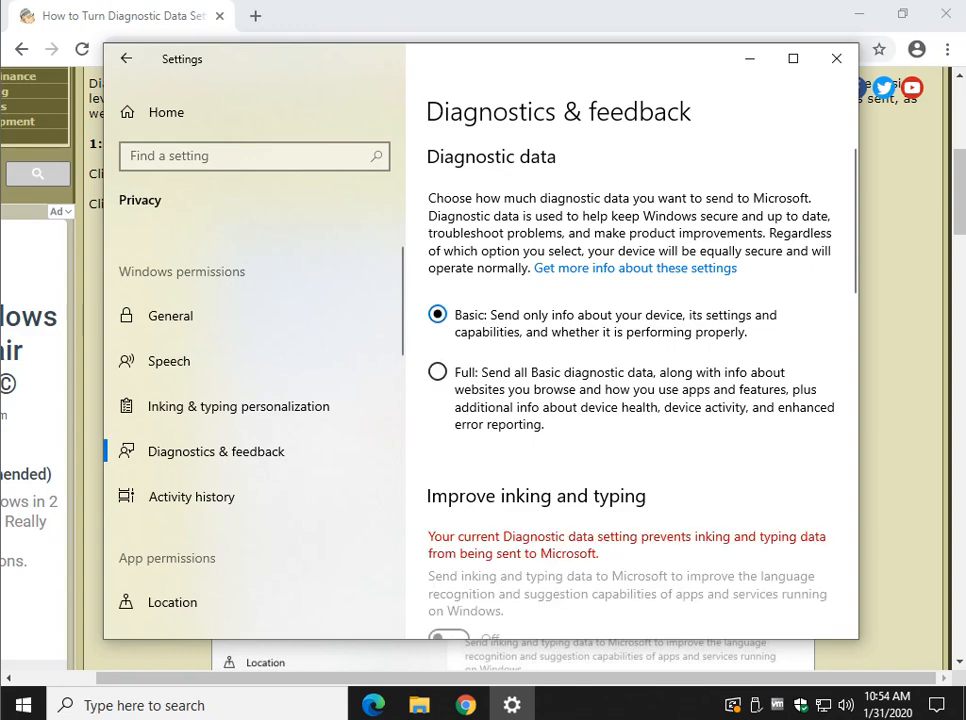
{"action": "scroll", "scroll_direction": "down", "scroll_amount": 3}
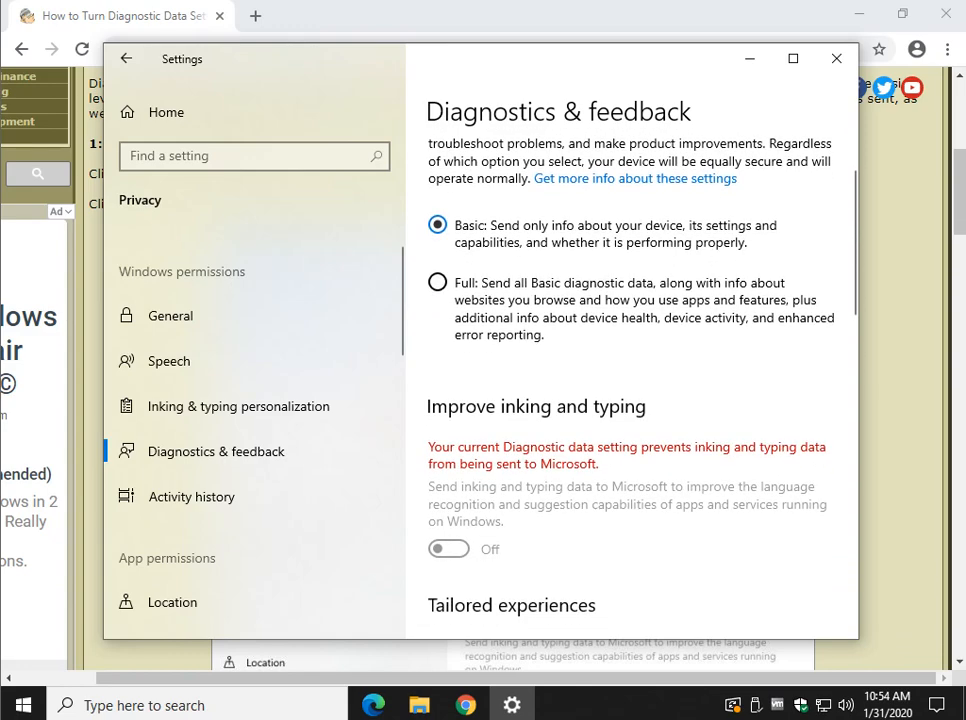
{"action": "scroll", "scroll_direction": "down", "scroll_amount": 3}
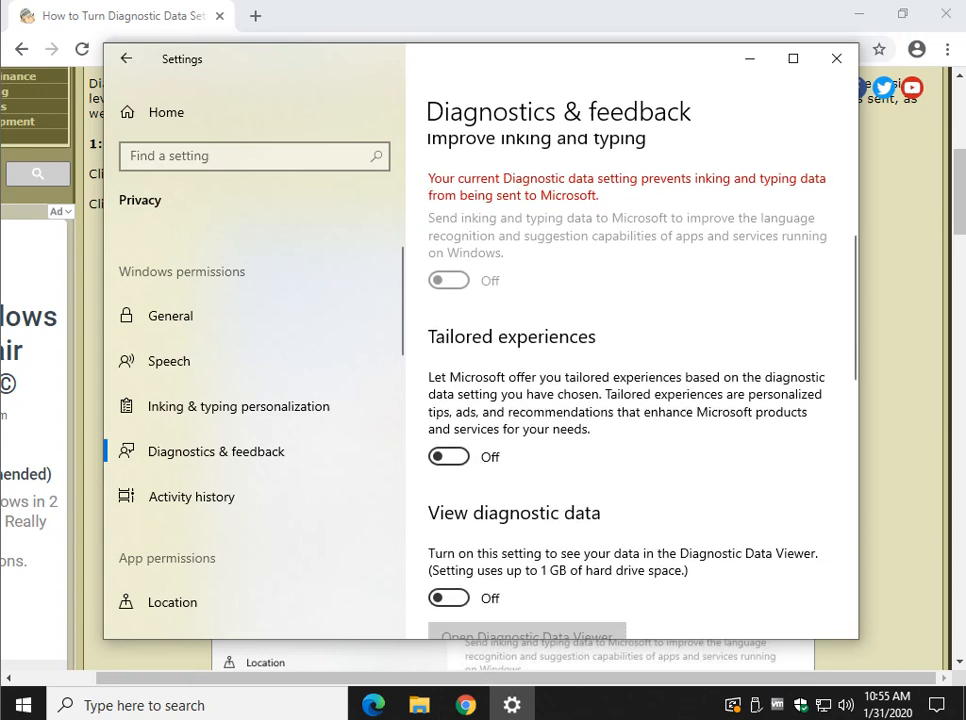
{"action": "scroll", "scroll_direction": "down", "scroll_amount": 3}
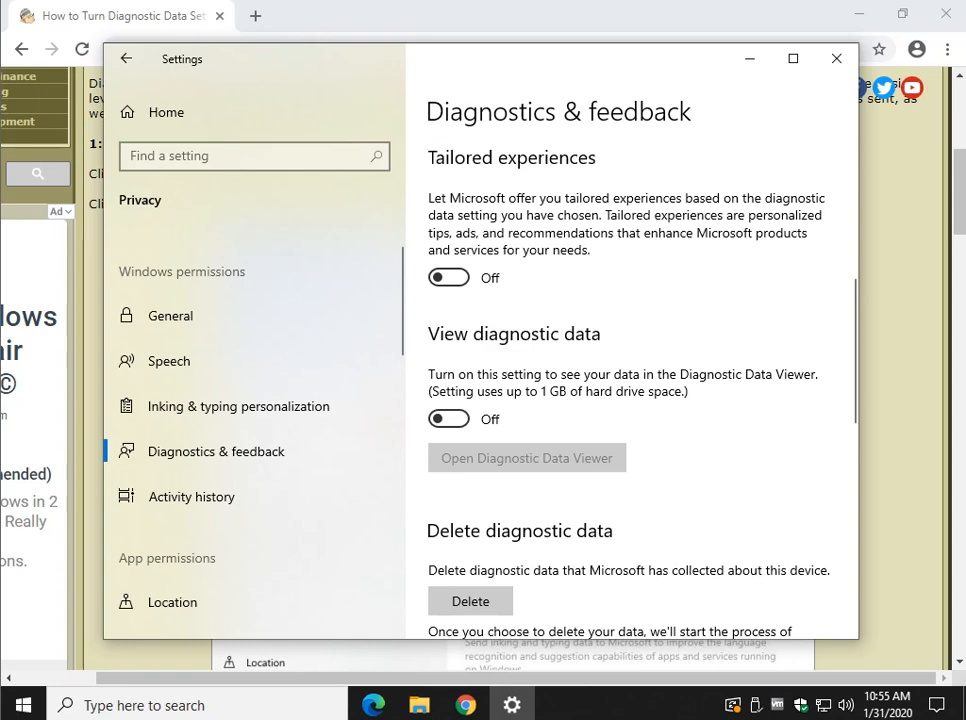
{"action": "scroll", "scroll_direction": "down", "scroll_amount": 3}
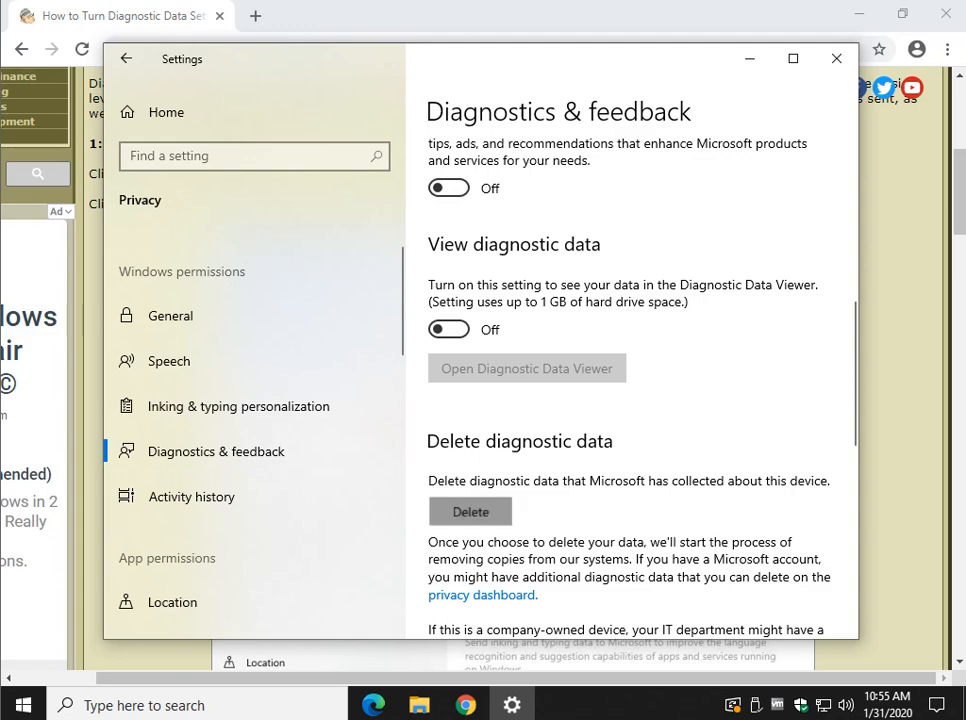
Delete the diagnostic data collected about this device and continue down the page
{"action": "left_click", "coordinate": [470, 512]}
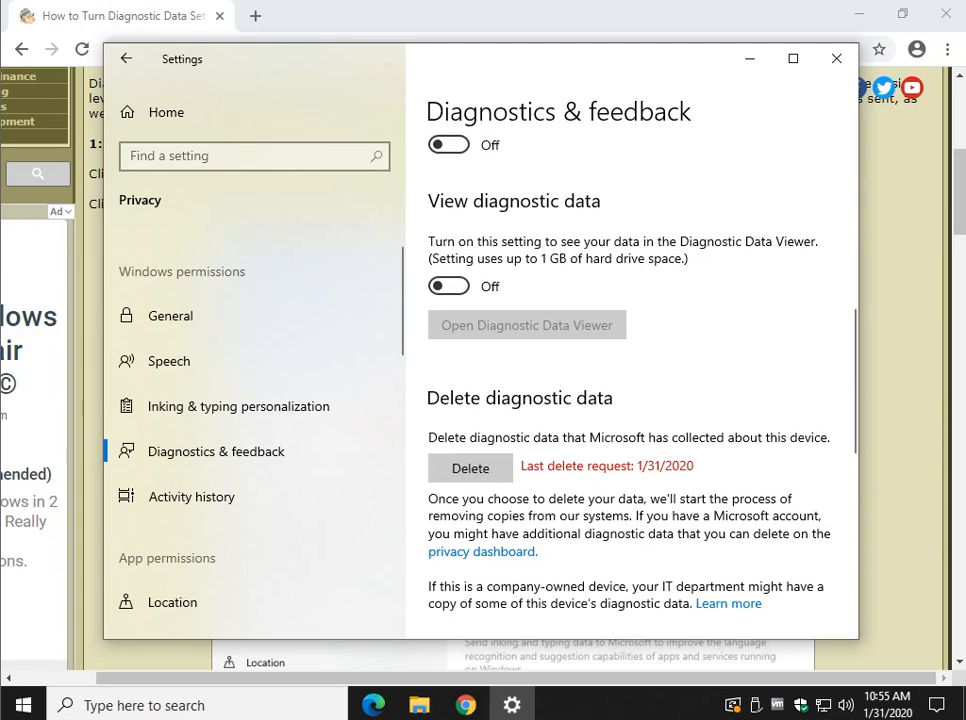
{"action": "scroll", "scroll_direction": "down", "scroll_amount": 3}
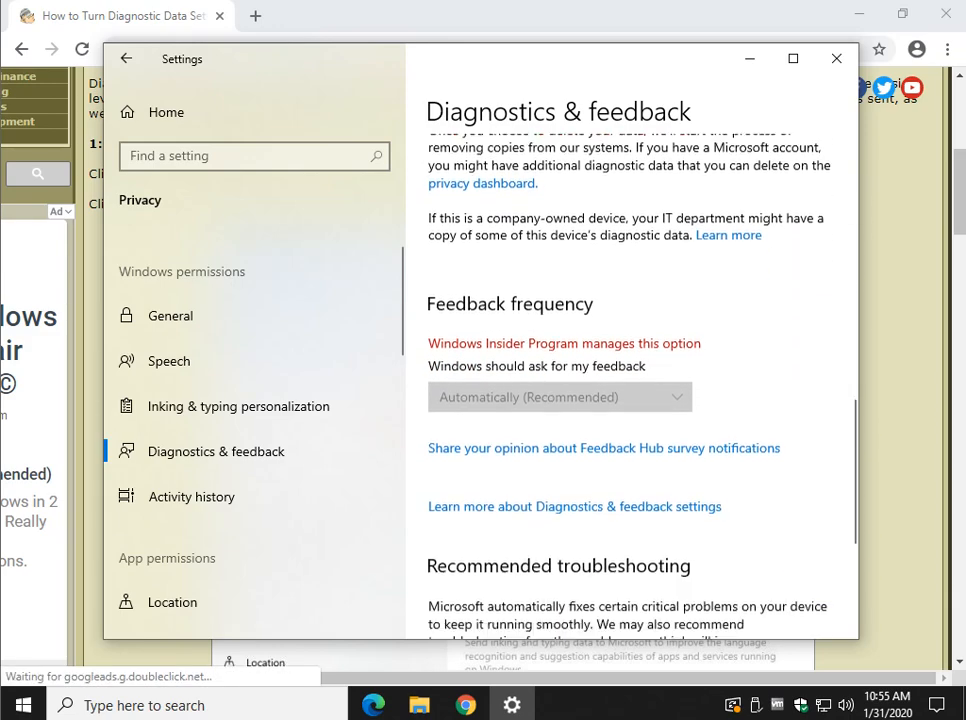
{"action": "scroll", "scroll_direction": "down", "scroll_amount": 3}
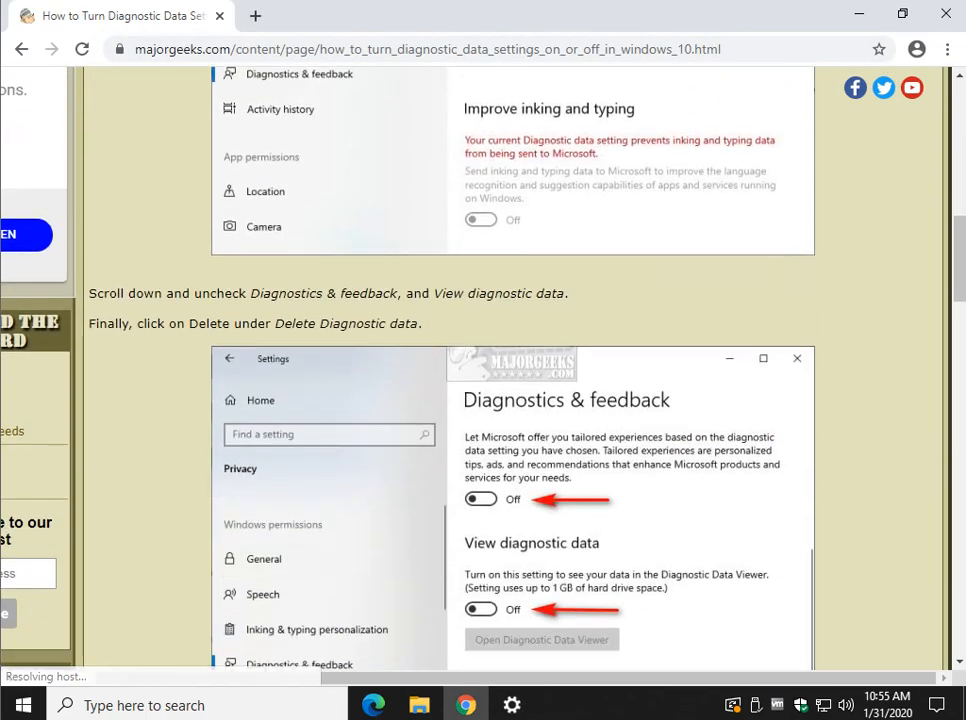
Scroll the MajorGeeks article down to the Delete diagnostic data and feedback frequency steps
{"action": "scroll", "scroll_direction": "down", "scroll_amount": 3}
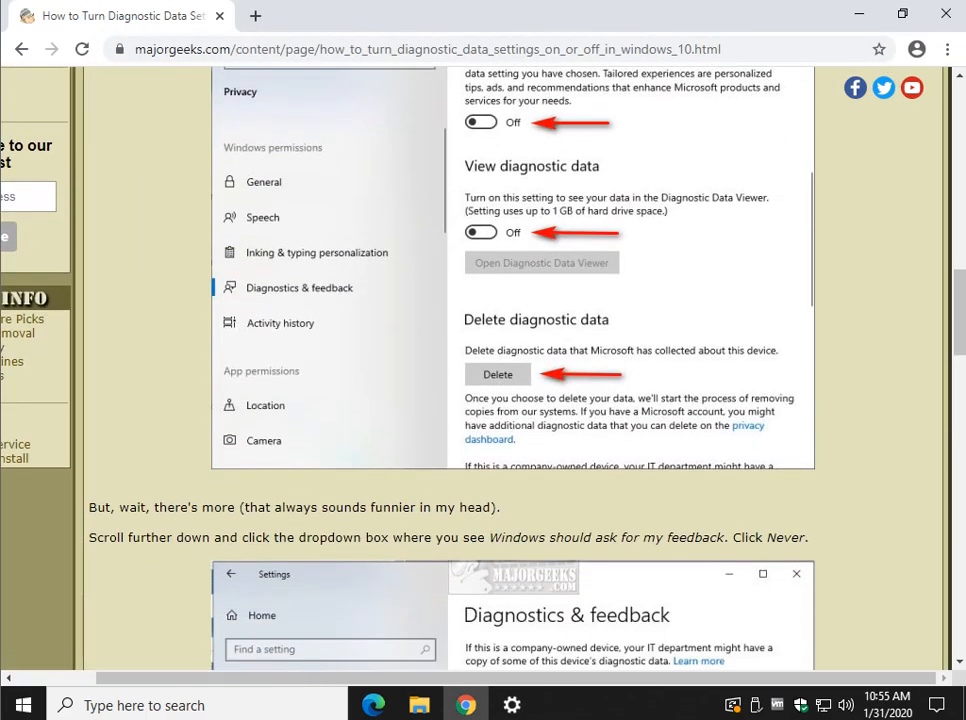
{"action": "scroll", "scroll_direction": "down", "scroll_amount": 3}
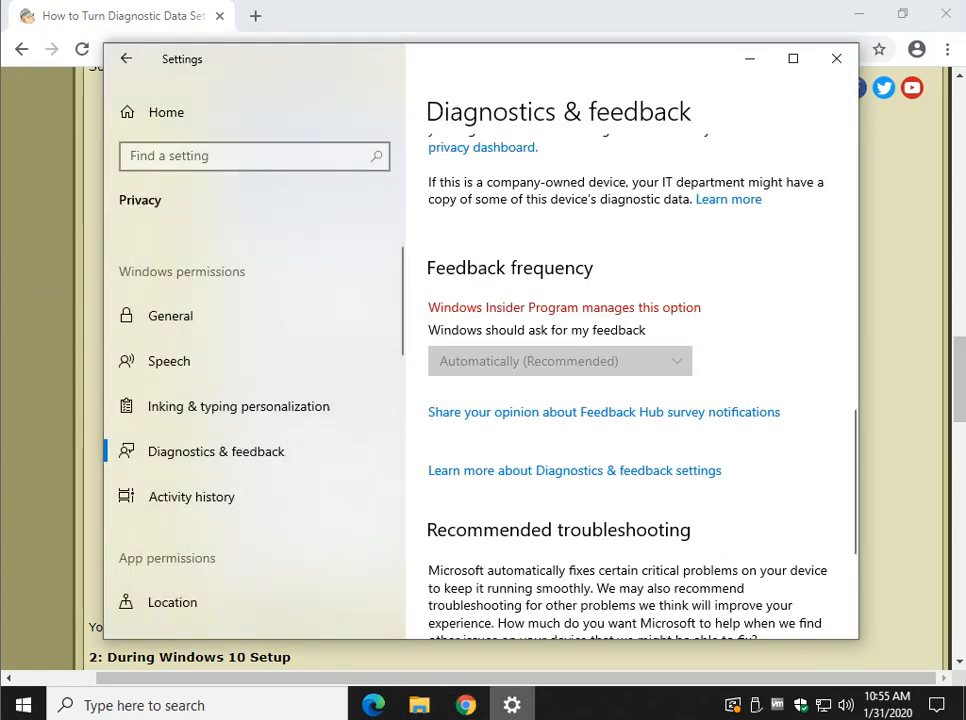
{"action": "left_click", "coordinate": [558, 360]}
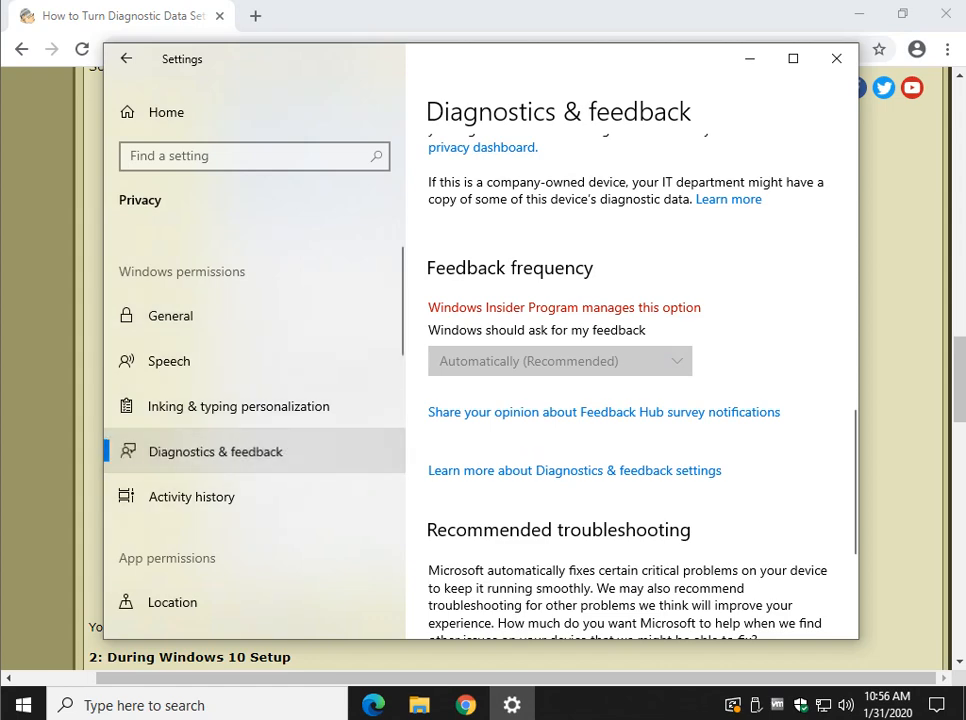
In Activity history, clear the stored activity history for this account
{"action": "left_click", "coordinate": [192, 496]}
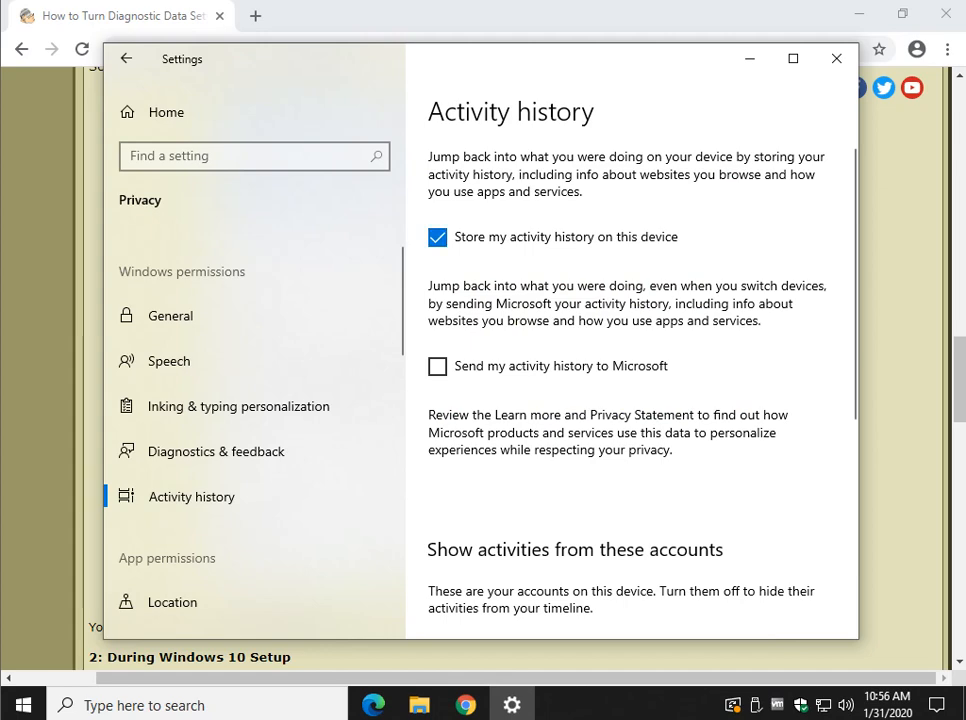
{"action": "scroll", "scroll_direction": "down", "scroll_amount": 3}
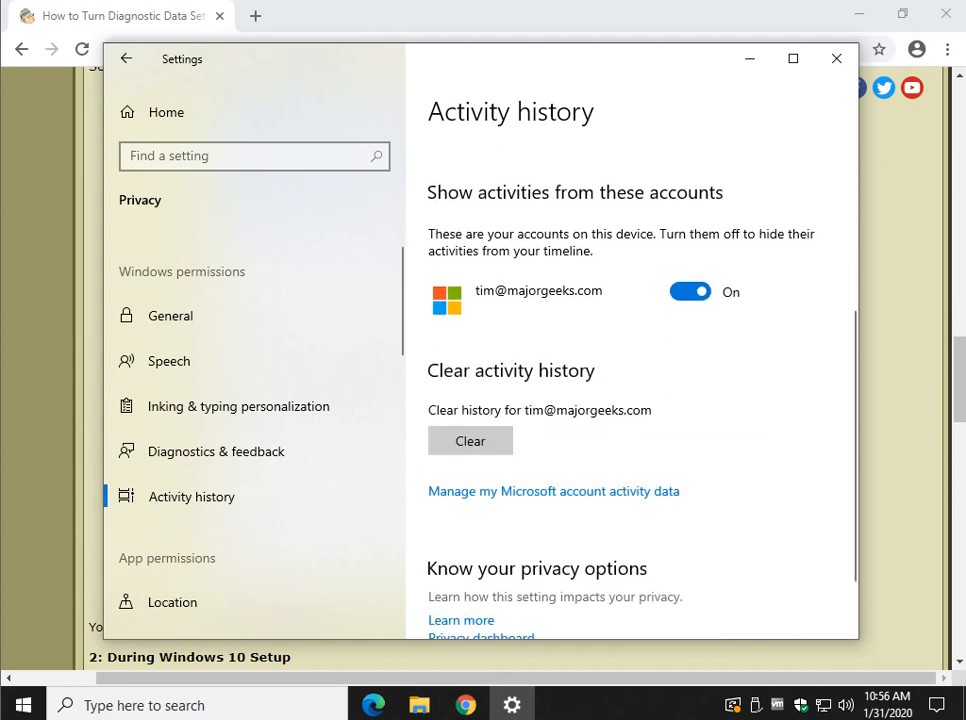
{"action": "scroll", "scroll_direction": "down", "scroll_amount": 3}
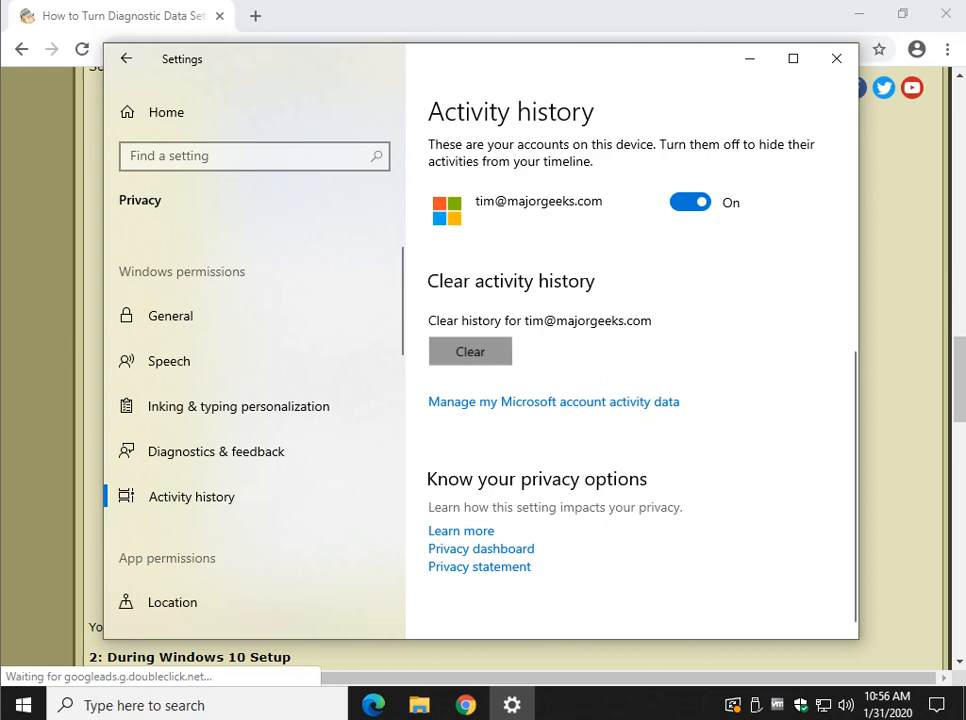
{"action": "left_click", "coordinate": [470, 352]}
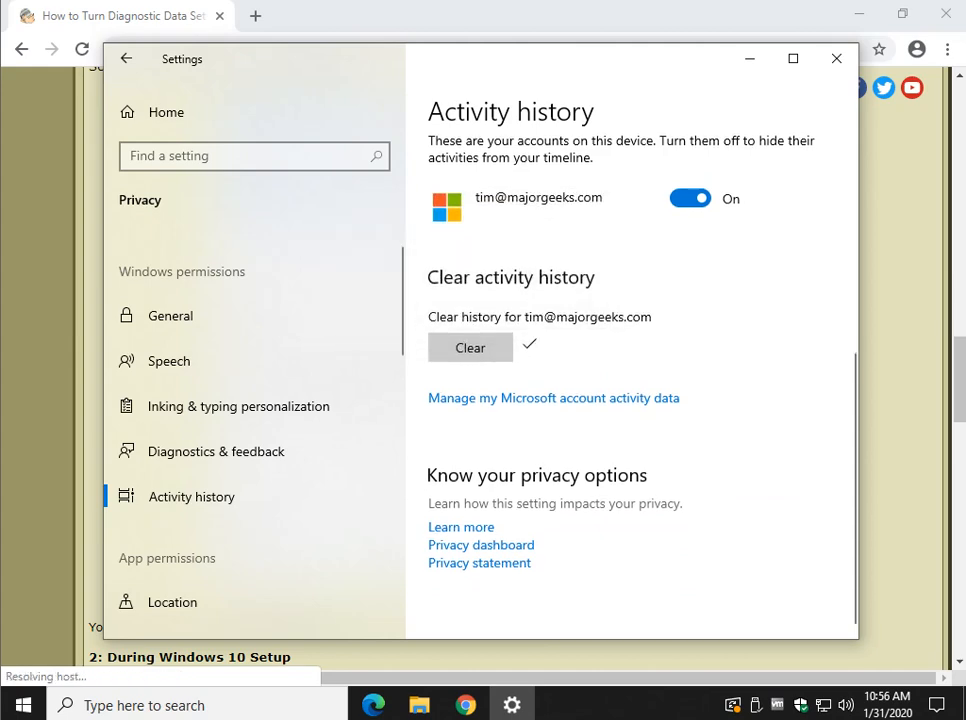
Return to the General privacy options and scroll on to the Never feedback frequency step
{"action": "left_click", "coordinate": [170, 316]}
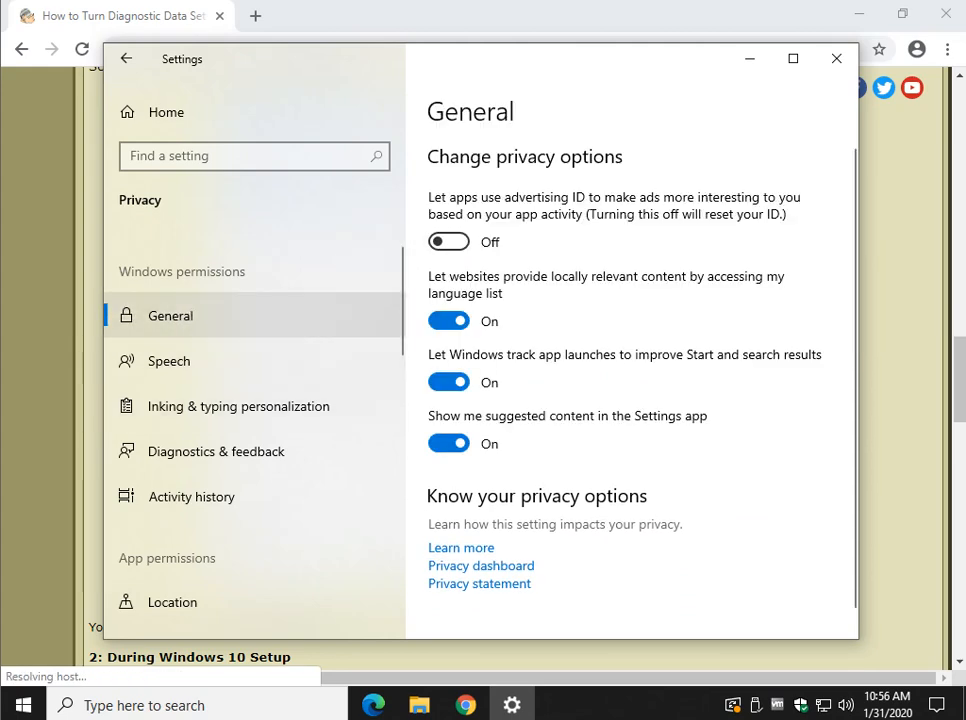
{"action": "mouse_move", "coordinate": [216, 452]}
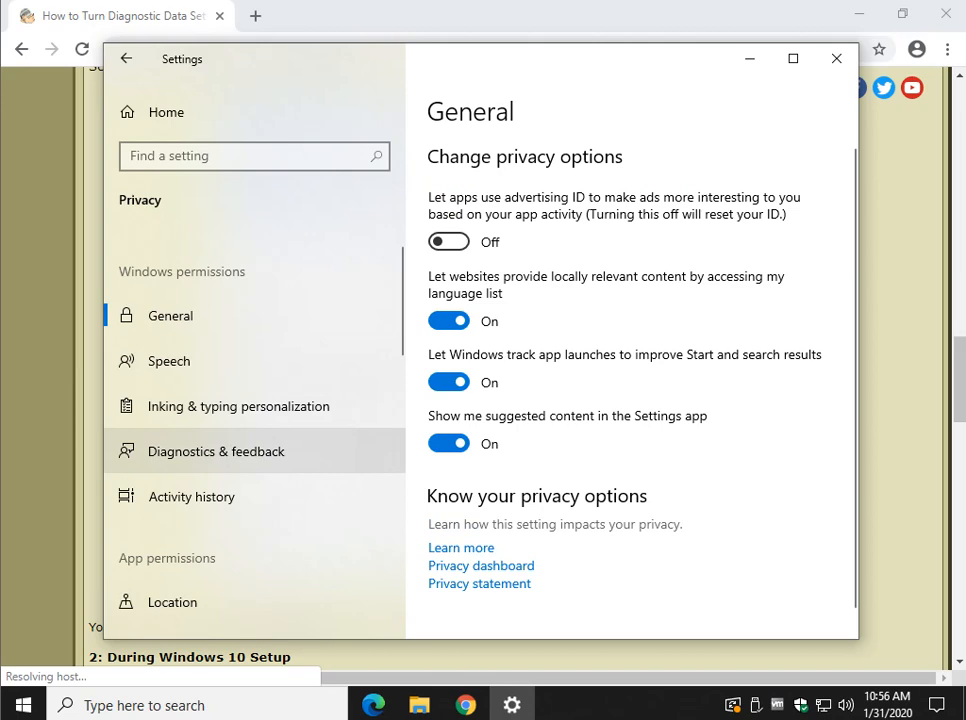
{"action": "mouse_move", "coordinate": [168, 360]}
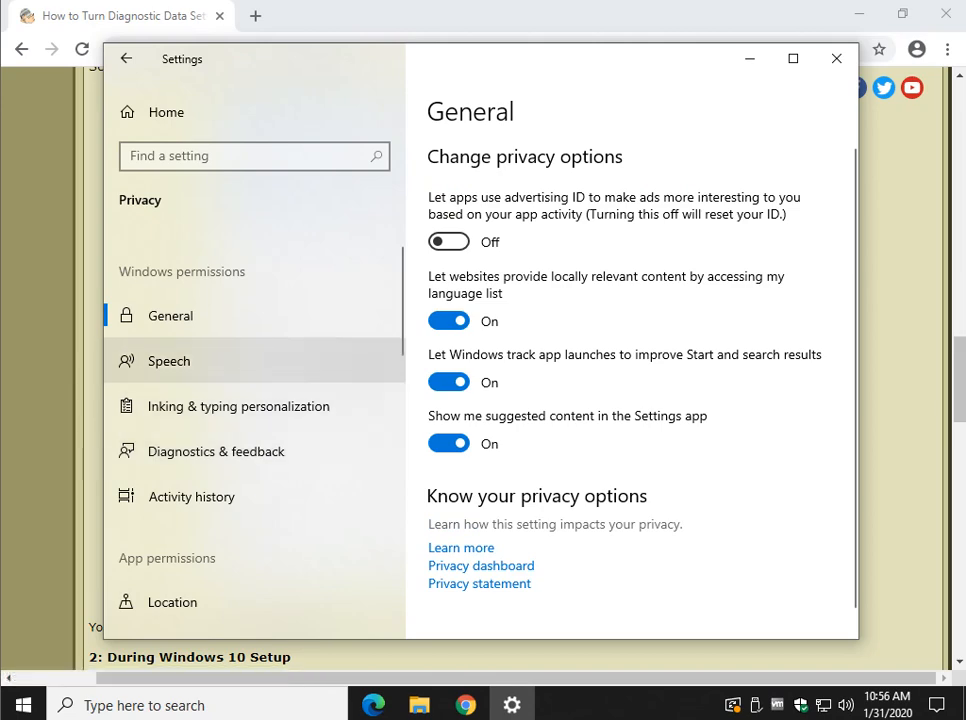
{"action": "mouse_move", "coordinate": [216, 452]}
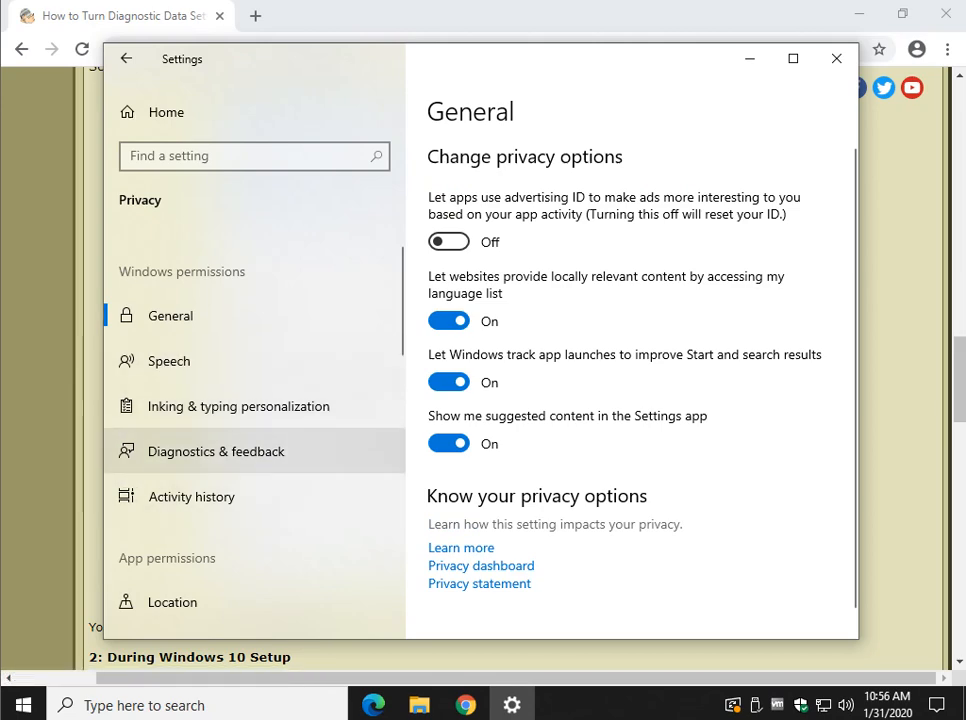
{"action": "scroll", "scroll_direction": "down", "scroll_amount": 3}
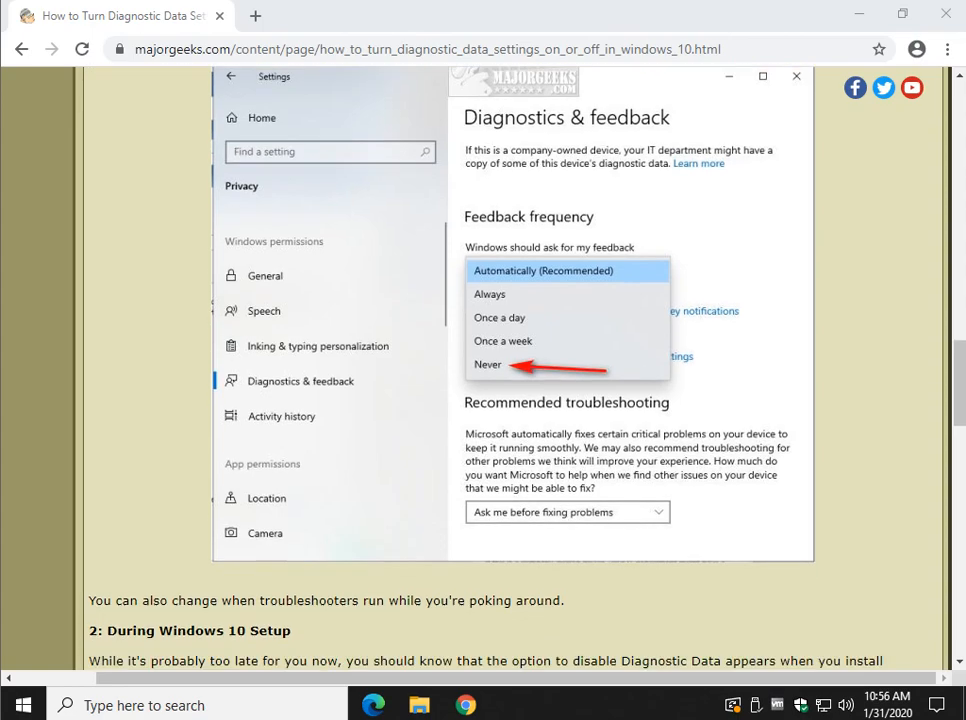
Read down through the 'During Windows 10 Setup' privacy section, then scroll back toward the article's start
{"action": "scroll", "scroll_direction": "down", "scroll_amount": 3}
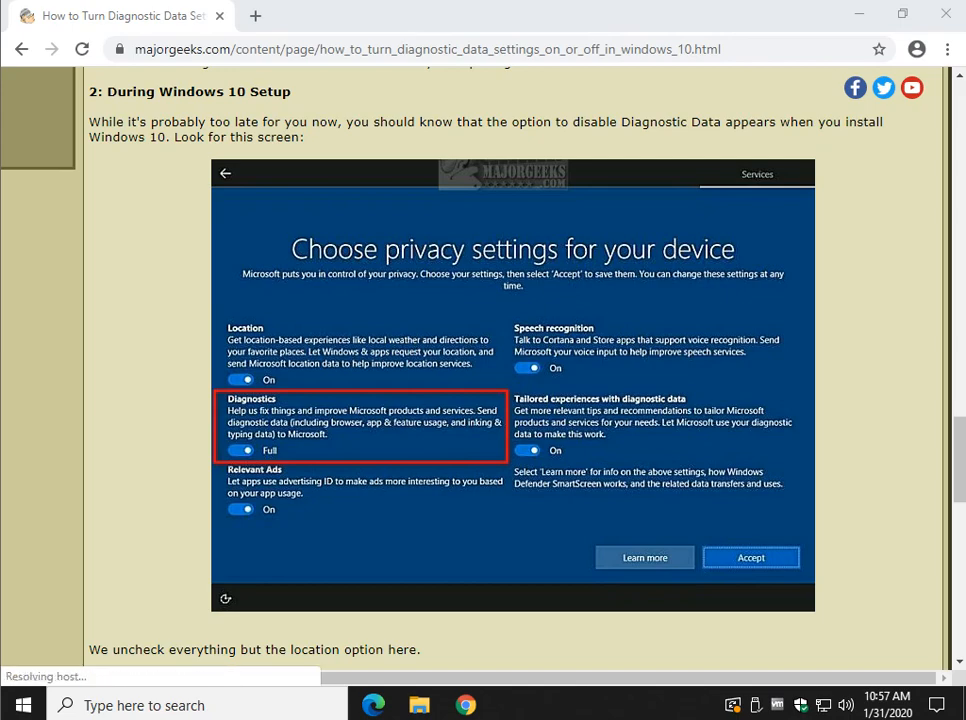
{"action": "scroll", "scroll_direction": "down", "scroll_amount": 3}
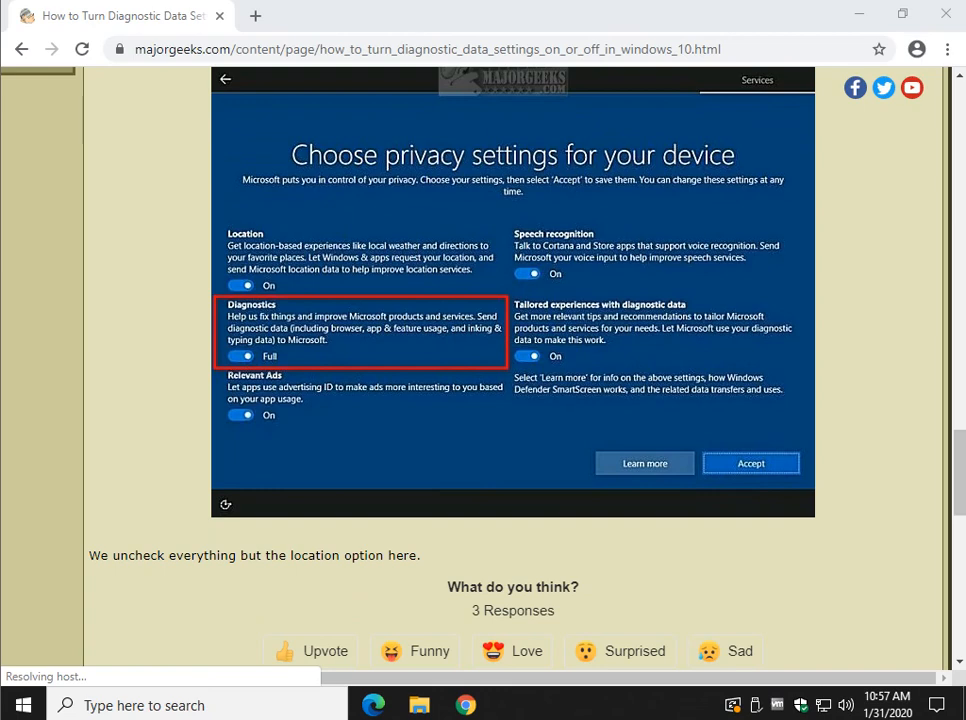
{"action": "scroll", "scroll_direction": "down", "scroll_amount": 3}
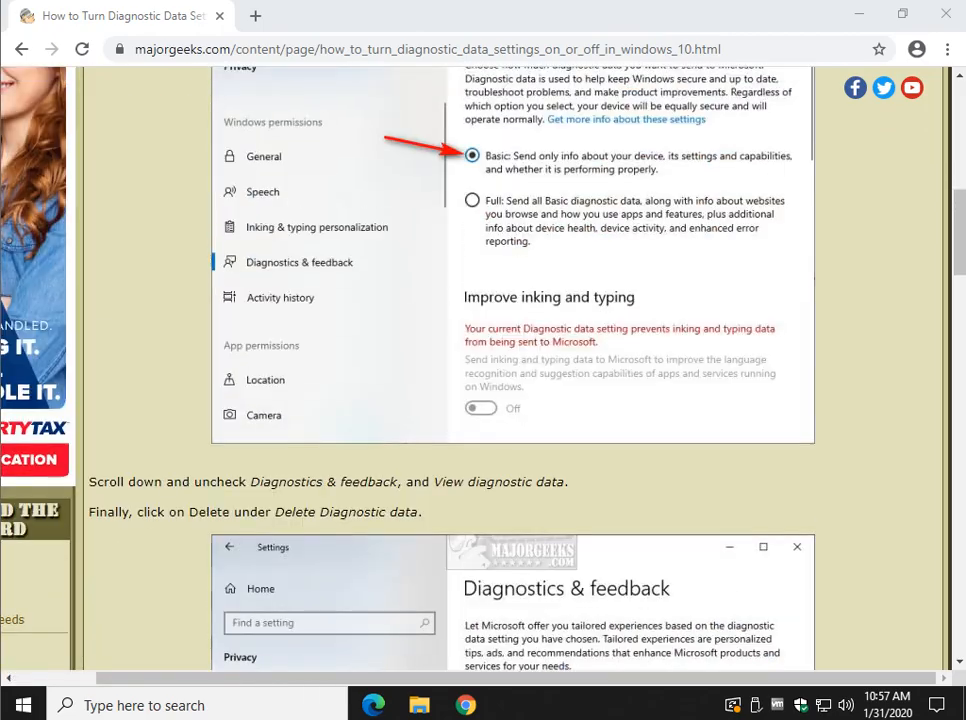
{"action": "scroll", "scroll_direction": "up", "scroll_amount": 3}
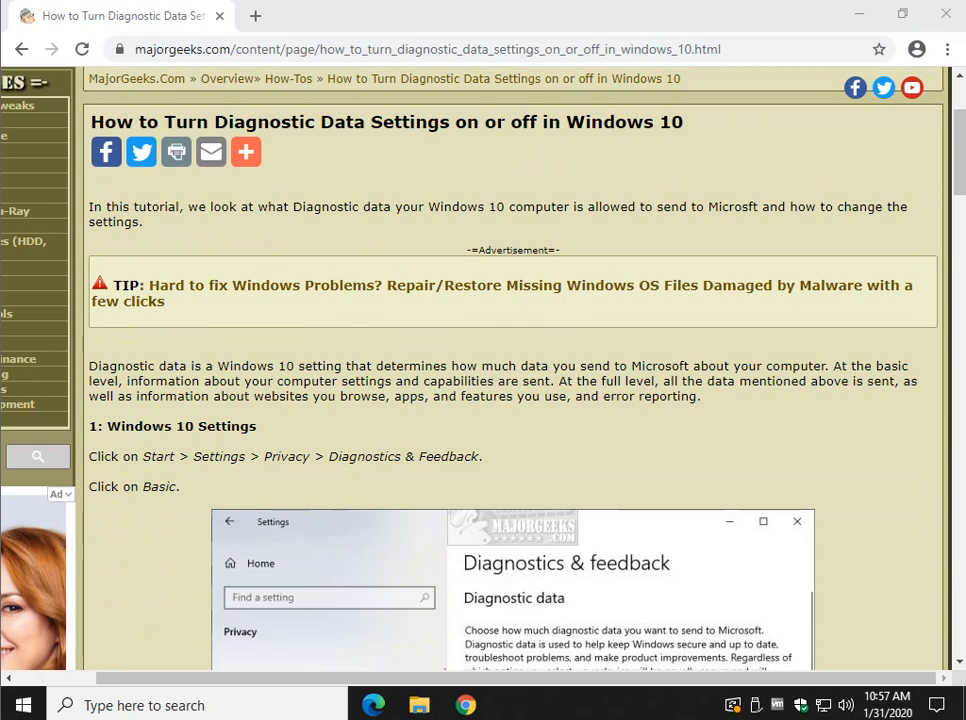
{"action": "mouse_move", "coordinate": [500, 284]}
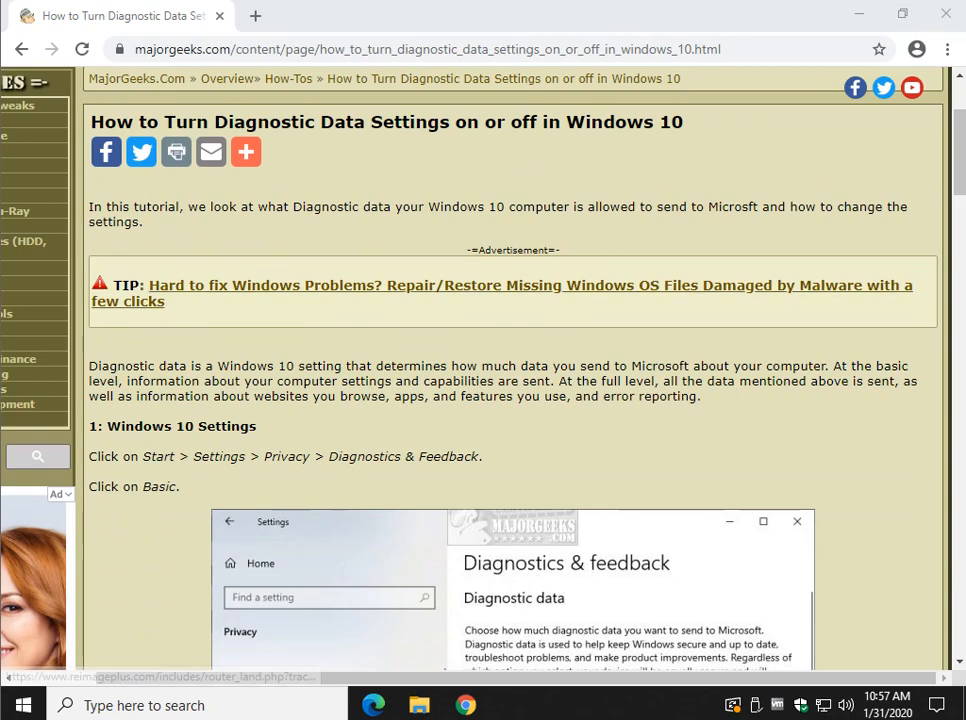